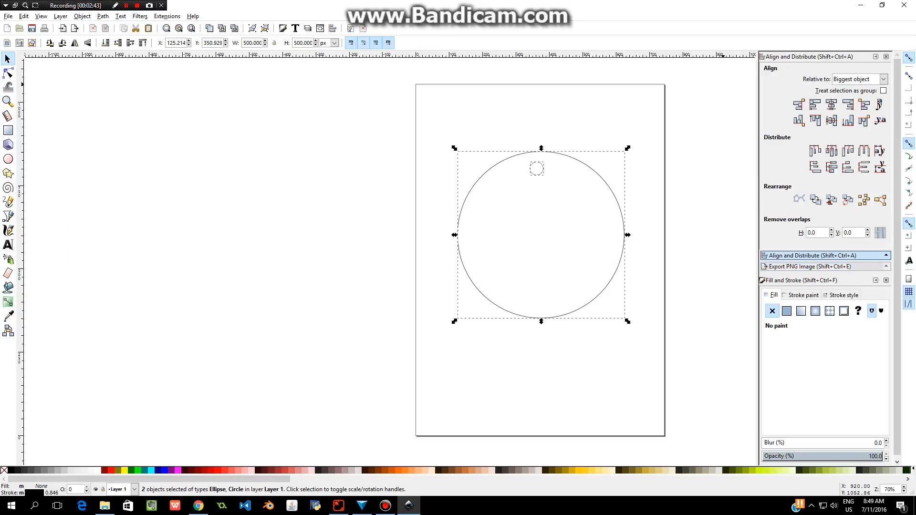
# Align the small hole and large circle on their vertical axis, relative to the biggest object
pyautogui.click(7, 245)
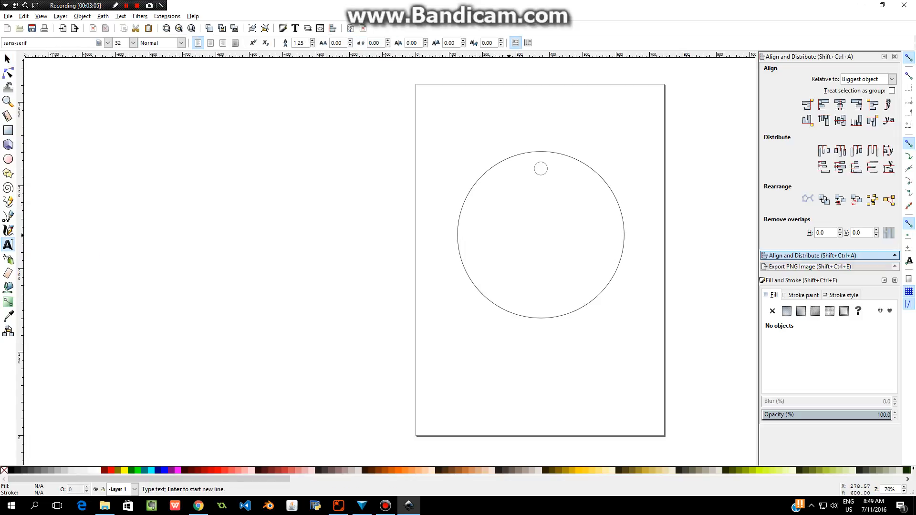